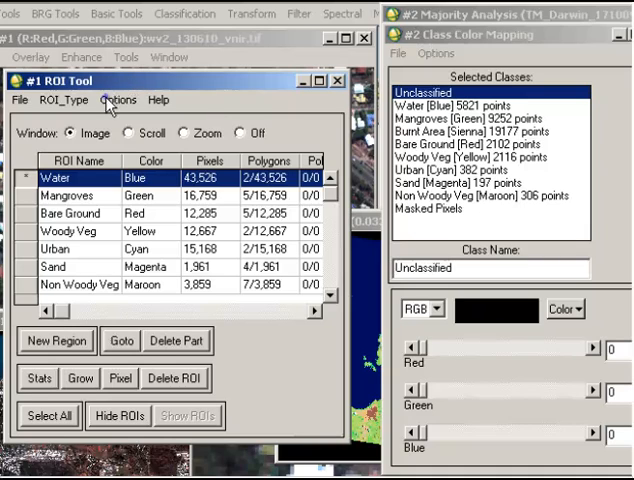
Reconcile all seven training ROIs via map coordinates onto the majority analysis image, selecting all items.
click(120, 100)
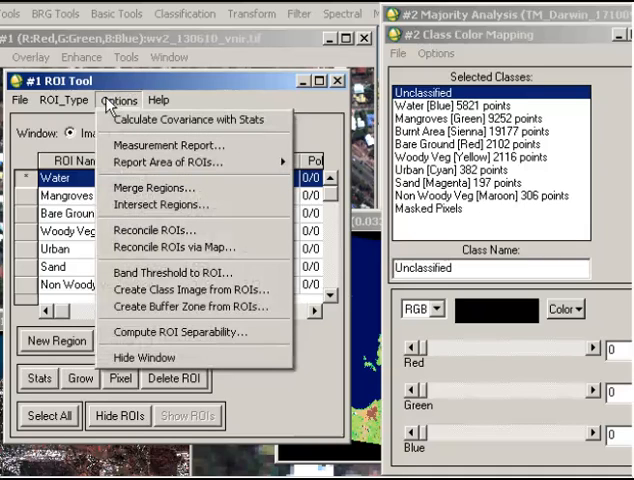
mouse_move(140, 252)
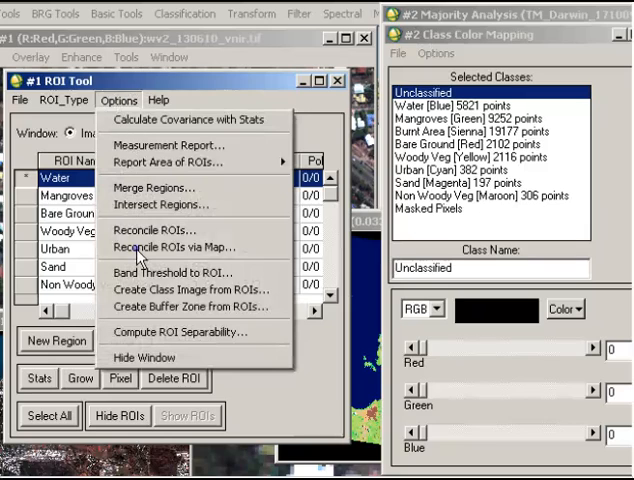
click(178, 246)
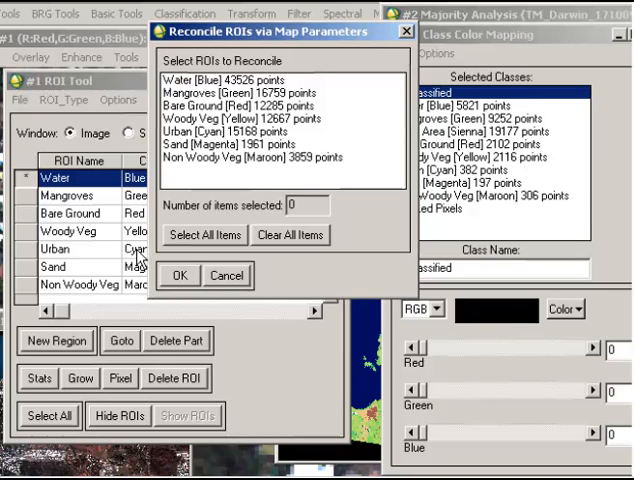
mouse_move(172, 258)
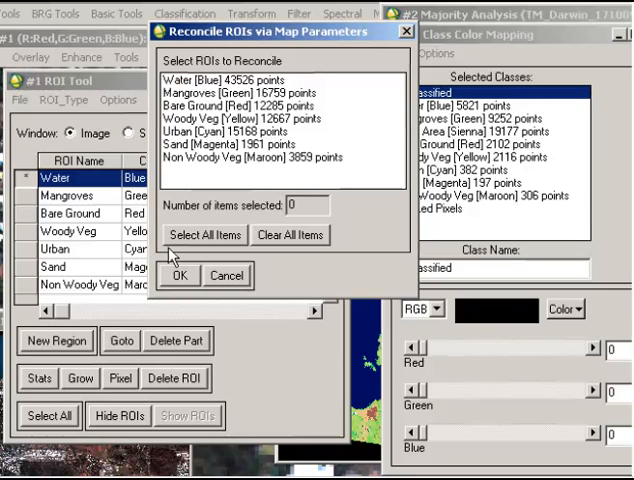
click(204, 234)
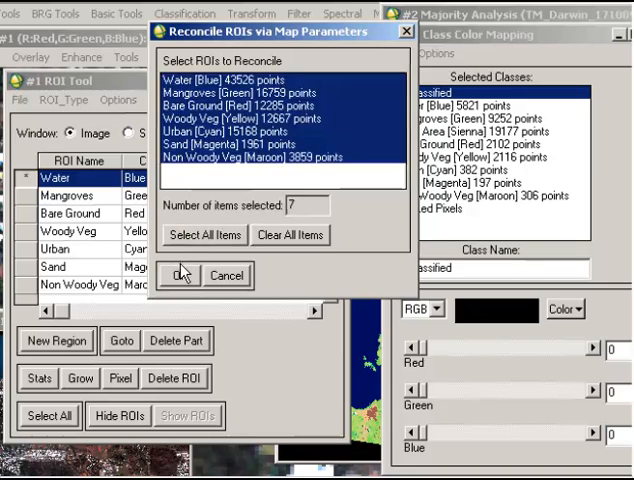
click(178, 276)
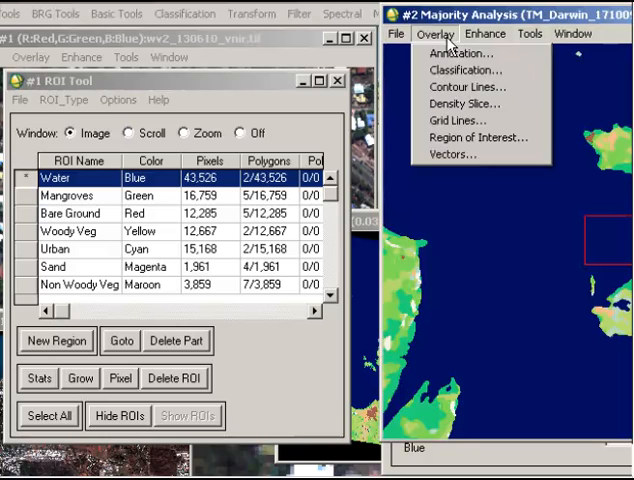
mouse_move(478, 136)
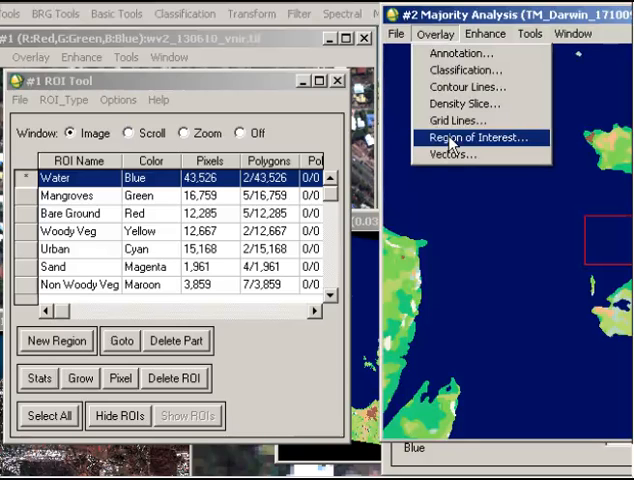
Bring up the ROI Tool for the Majority Analysis display via Overlay > Region of Interest.
click(476, 136)
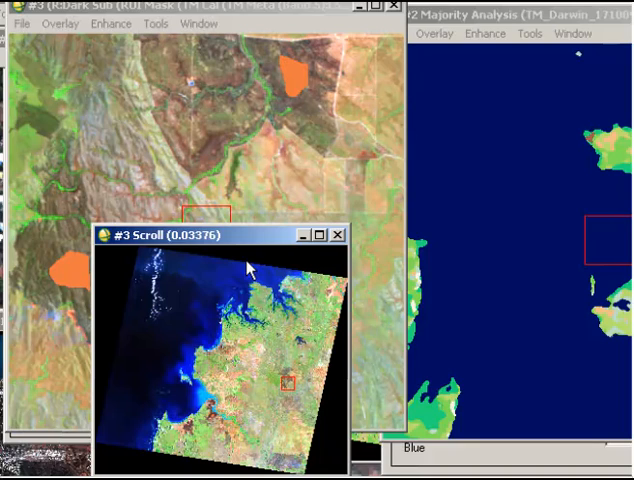
mouse_move(230, 176)
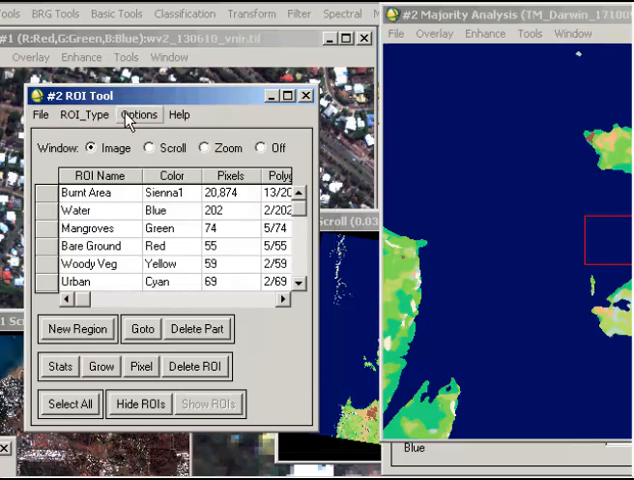
mouse_move(302, 250)
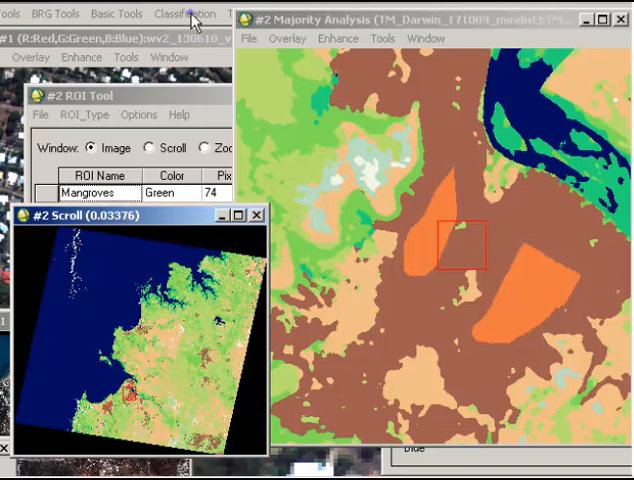
Start the confusion matrix check using ground truth ROIs from the Classification menu.
click(186, 12)
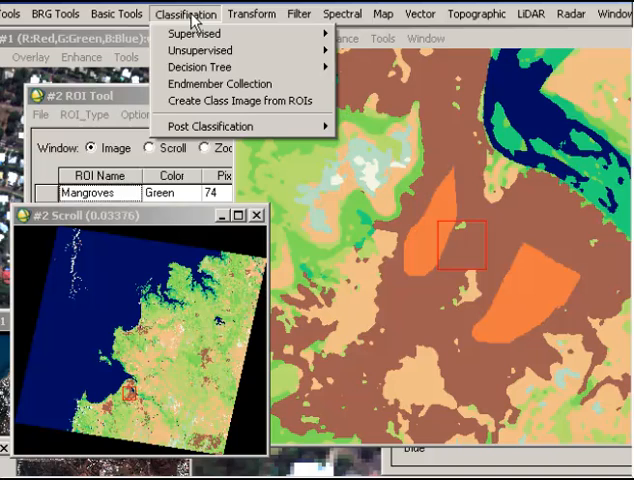
mouse_move(510, 128)
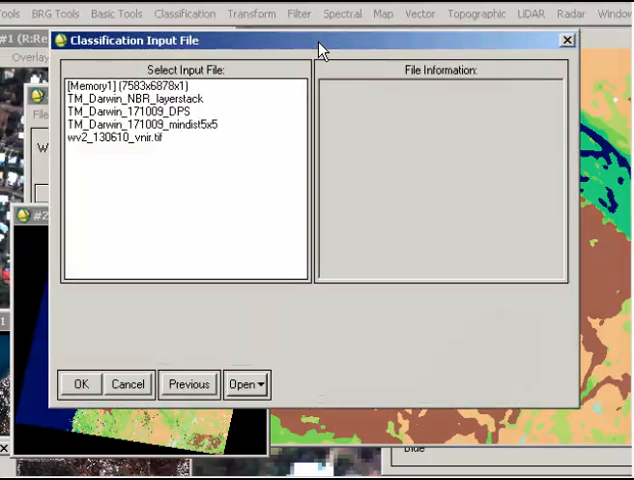
mouse_move(196, 122)
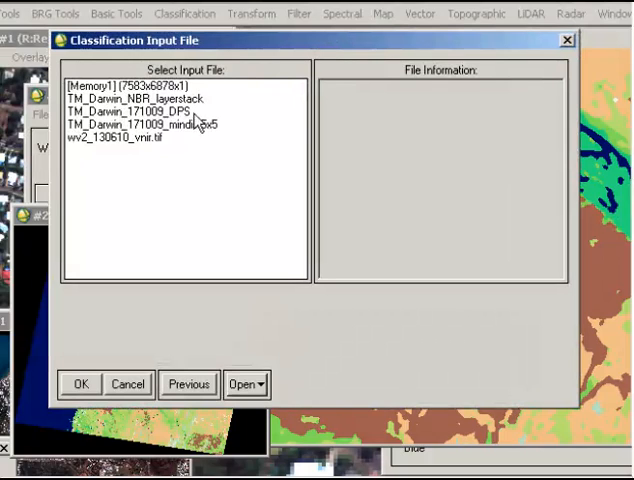
Choose TM_Darwin_171009_mindist5x5 as the classification input and reach the confusion matrix parameters.
click(150, 124)
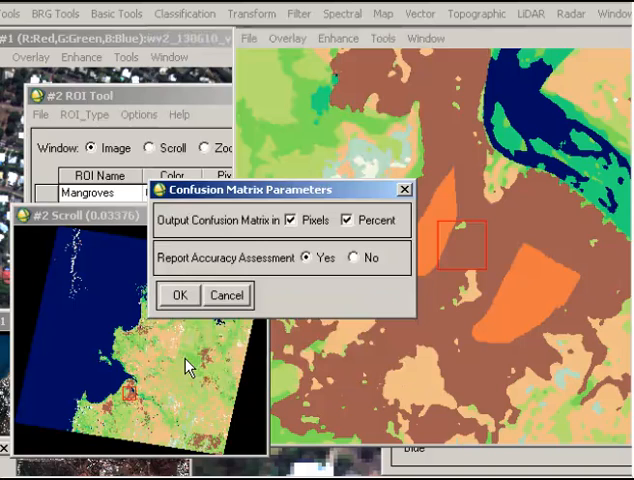
Generate the confusion matrix report in pixels and percent with 97.5419% accuracy and kappa 0.6390.
click(180, 296)
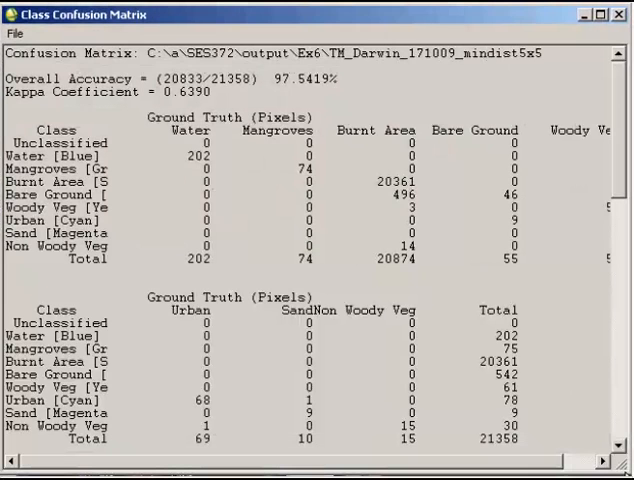
mouse_move(268, 420)
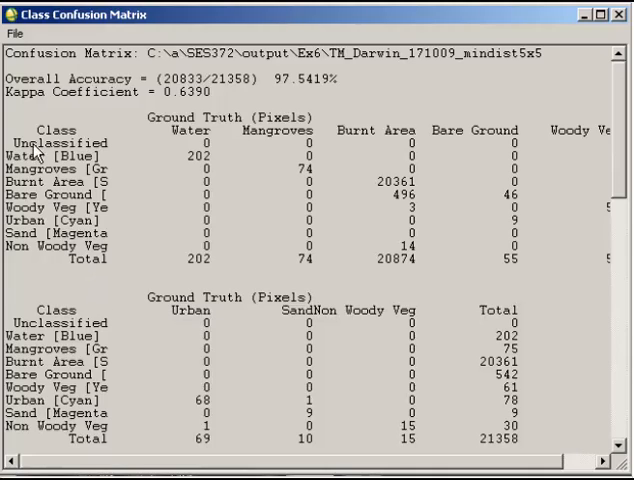
click(10, 36)
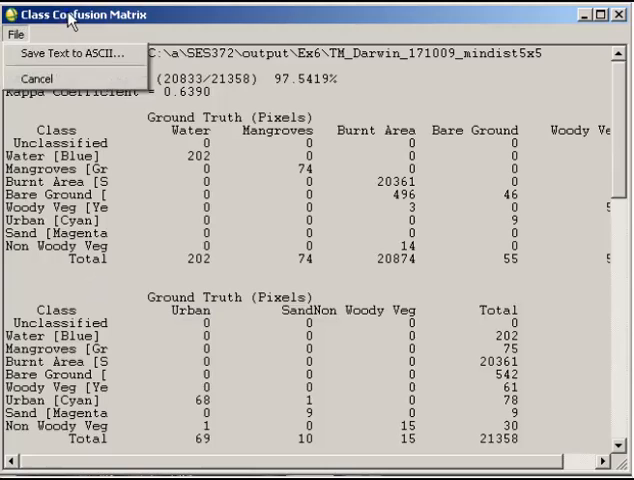
click(12, 36)
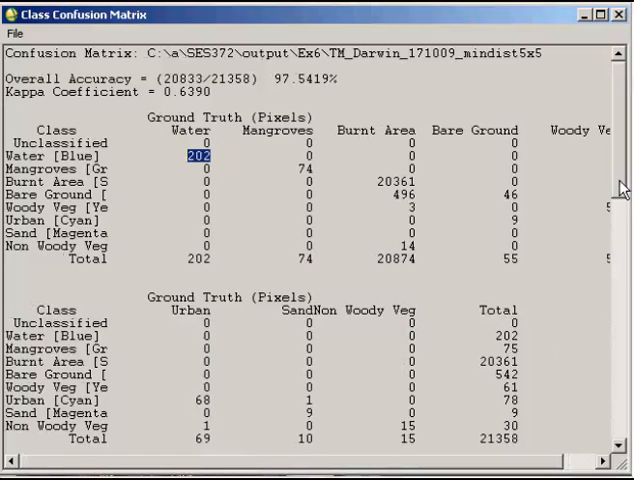
Scroll the report to the Ground Truth (Percent) table past the 496 misclassified Burnt Area pixels.
scroll(down, 3)
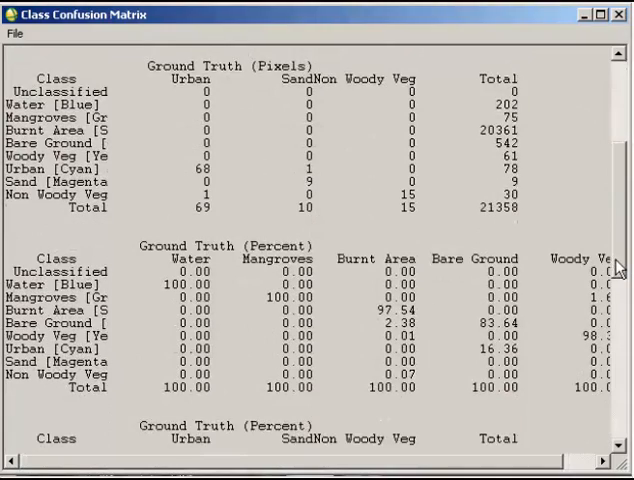
scroll(up, 3)
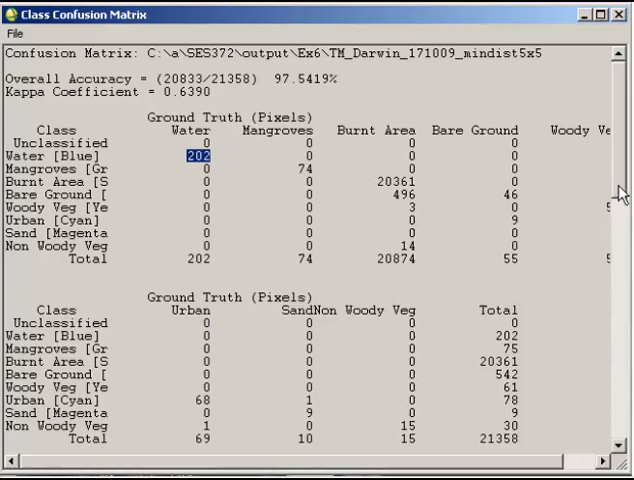
scroll(down, 3)
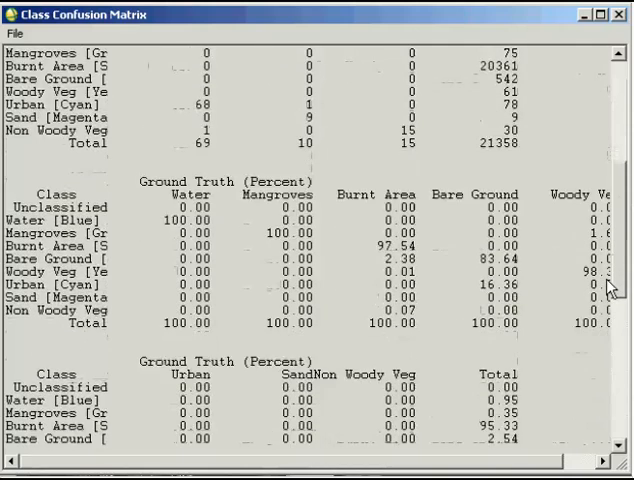
scroll(down, 3)
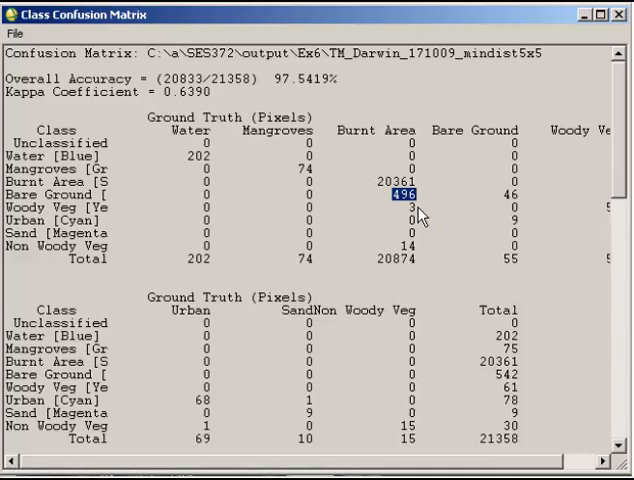
Compare Bare Ground counts with the 83.64% agreement percentage, then return to the report's start.
scroll(down, 3)
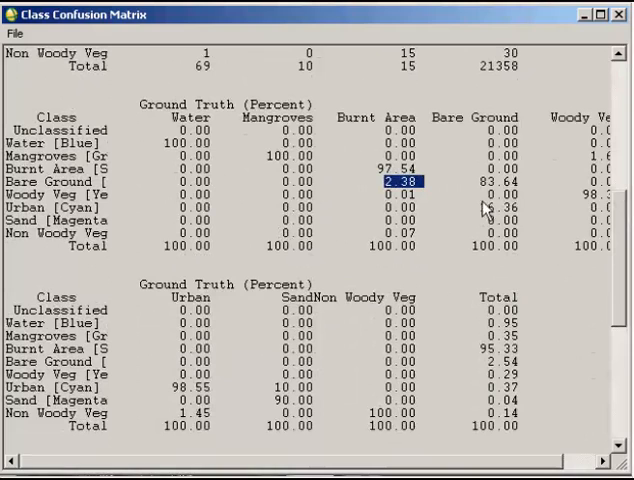
click(484, 184)
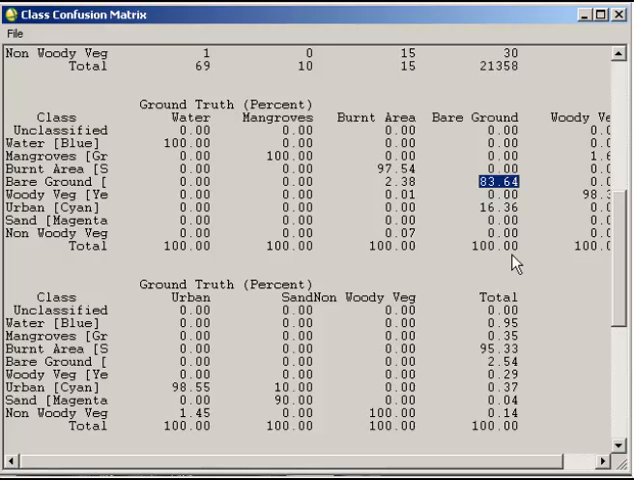
scroll(down, 3)
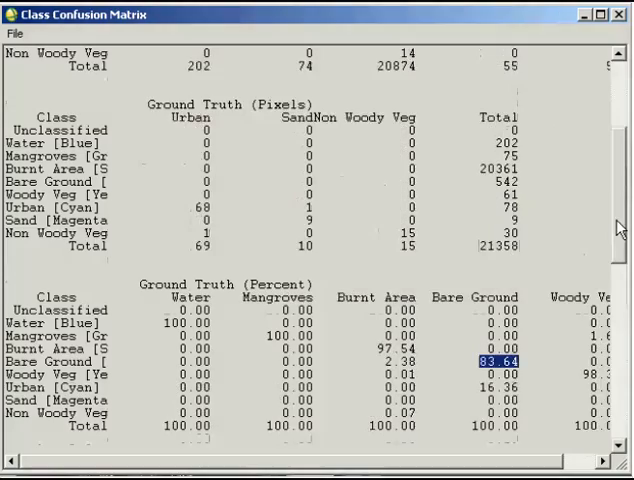
scroll(up, 3)
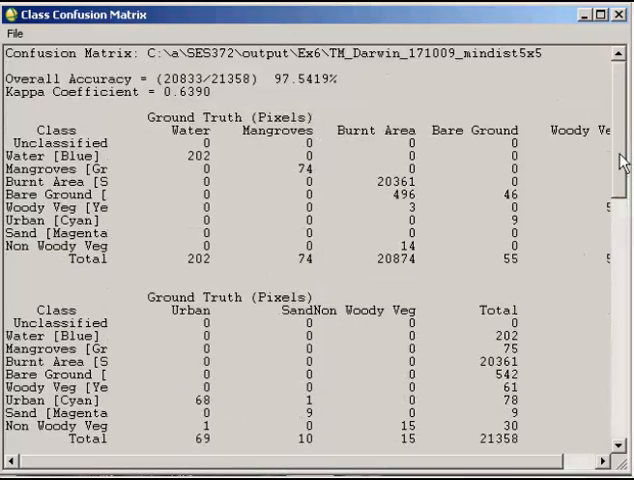
mouse_move(420, 146)
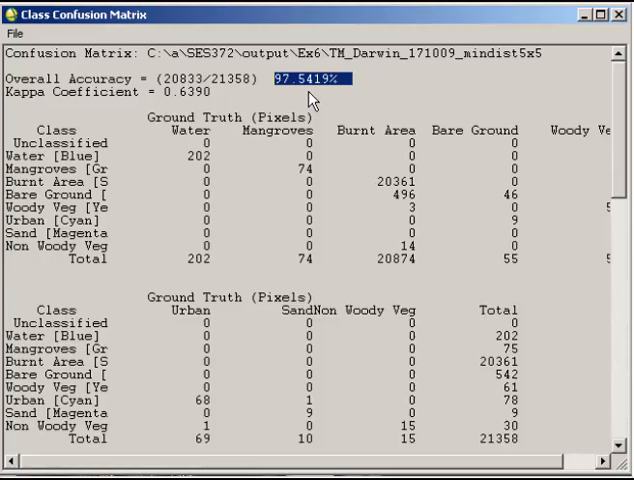
mouse_move(624, 180)
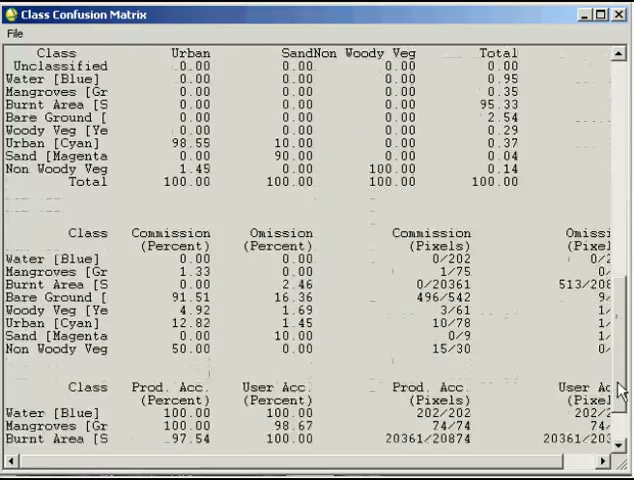
Scroll to the Prod. Acc. and User Acc. tables, Bare Ground at 83.64% and 8.49%.
scroll(down, 3)
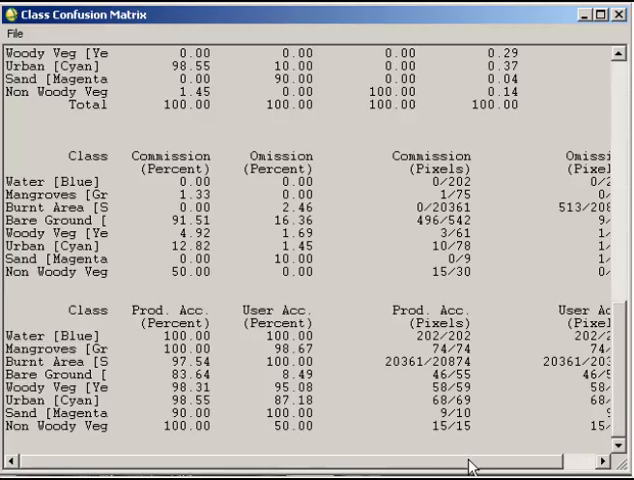
scroll(right, 3)
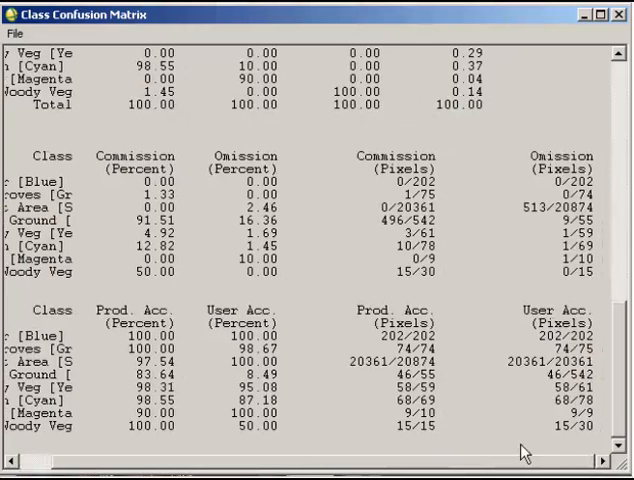
scroll(left, 3)
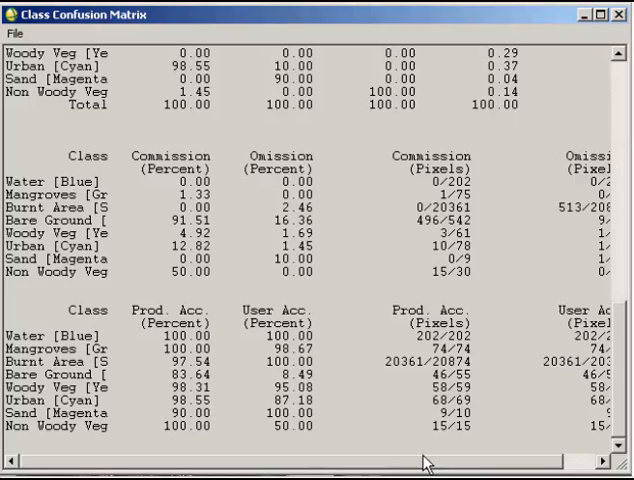